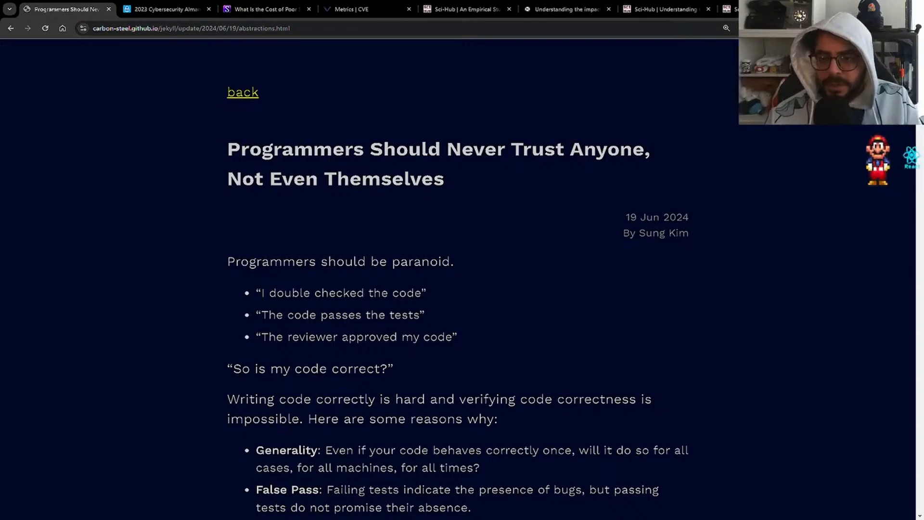
Step: Scroll into the article and select the year in its publication date
scroll("down", 3)
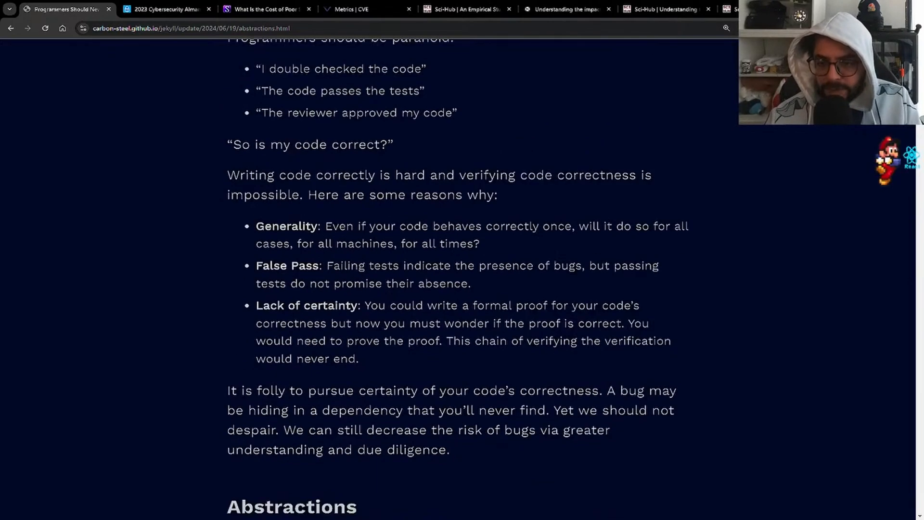
scroll("down", 3)
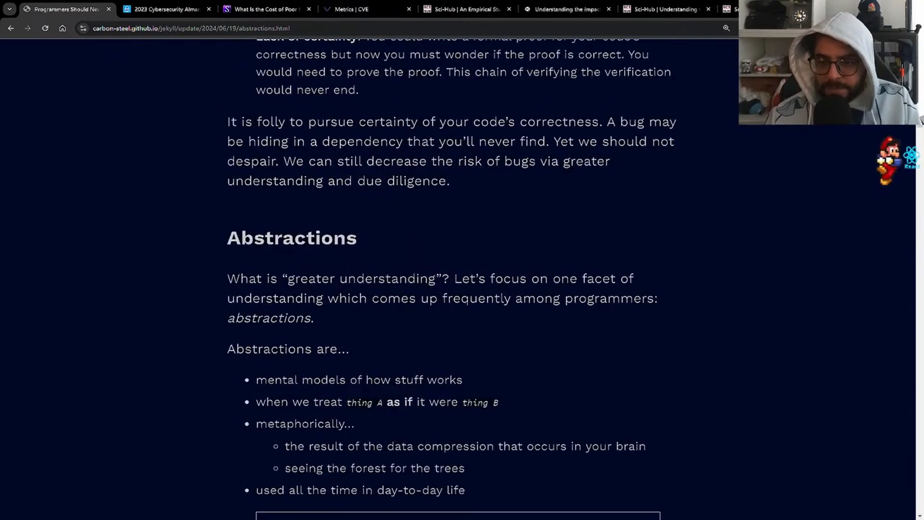
scroll("down", 3)
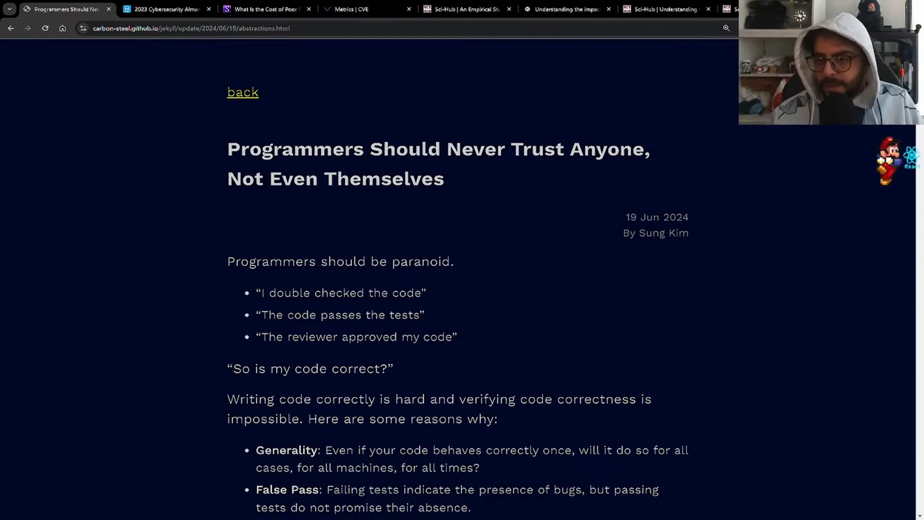
double_click(677, 217)
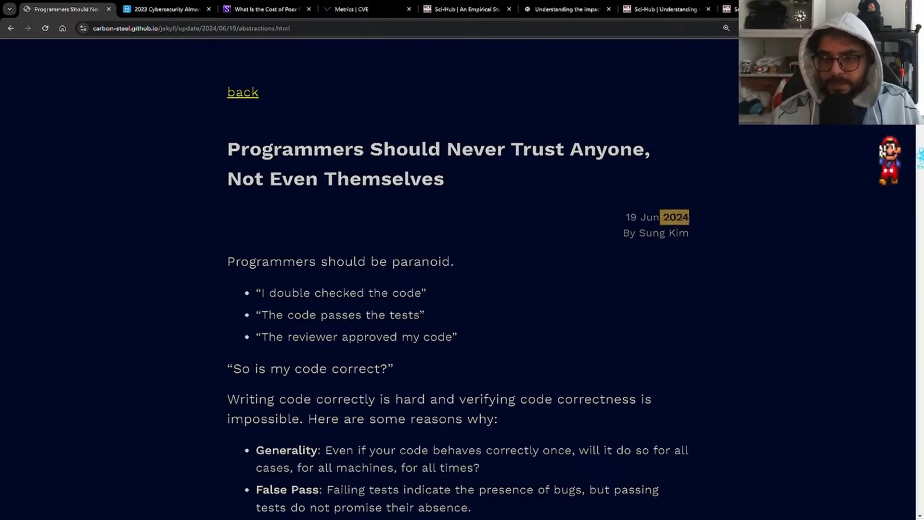
Step: Read down to the list of reasons and select text in the Lack of certainty bullet
scroll("down", 3)
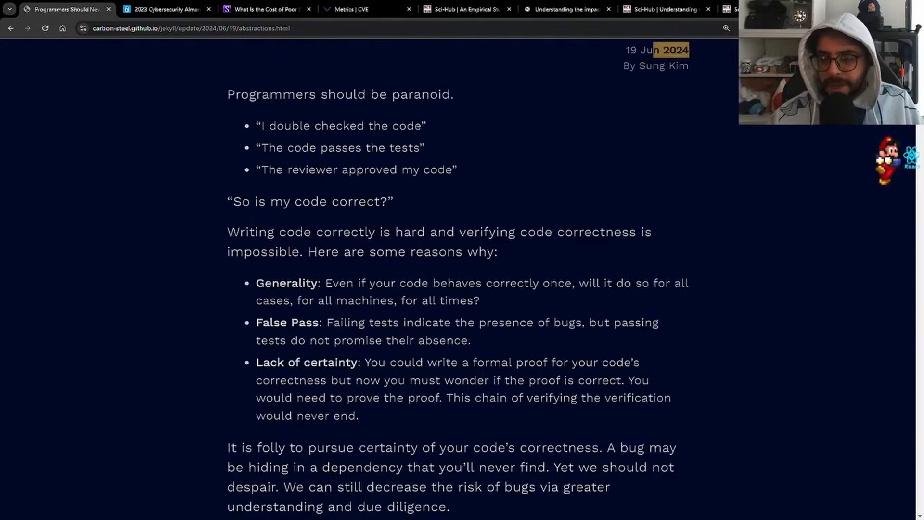
scroll("up", 3)
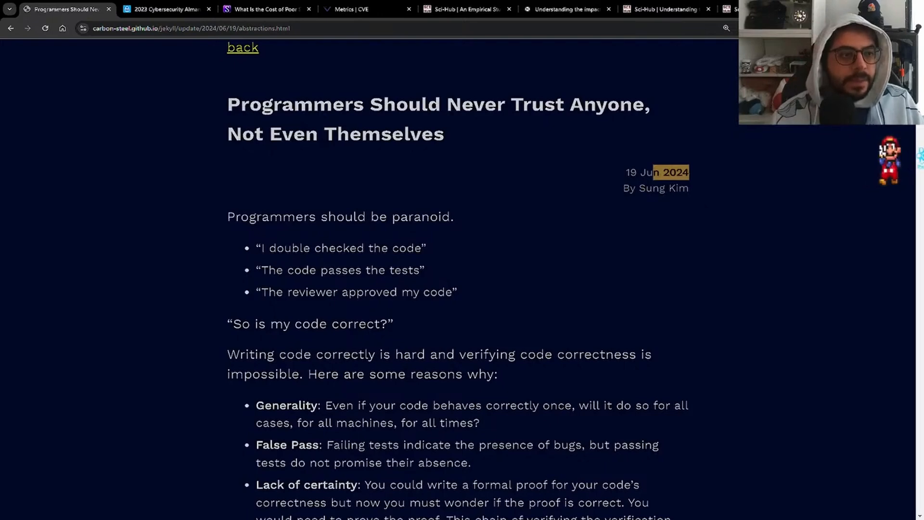
scroll("down", 3)
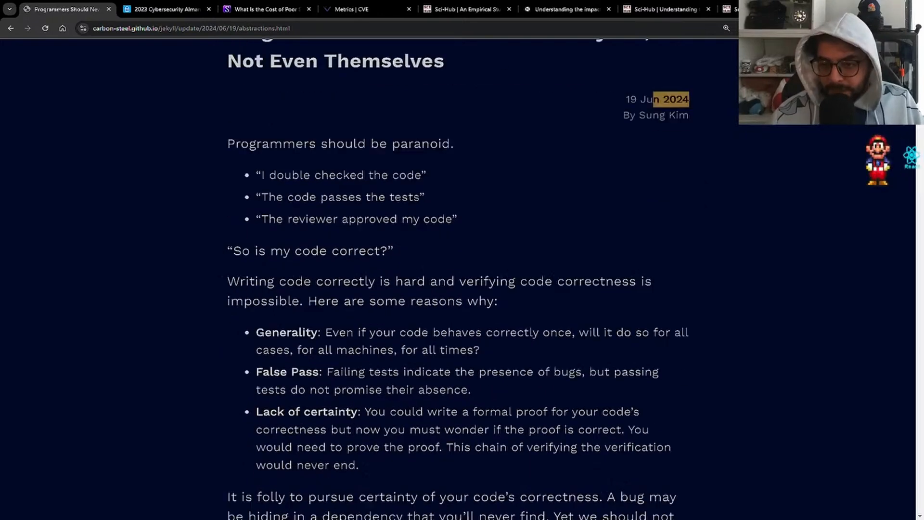
scroll("down", 3)
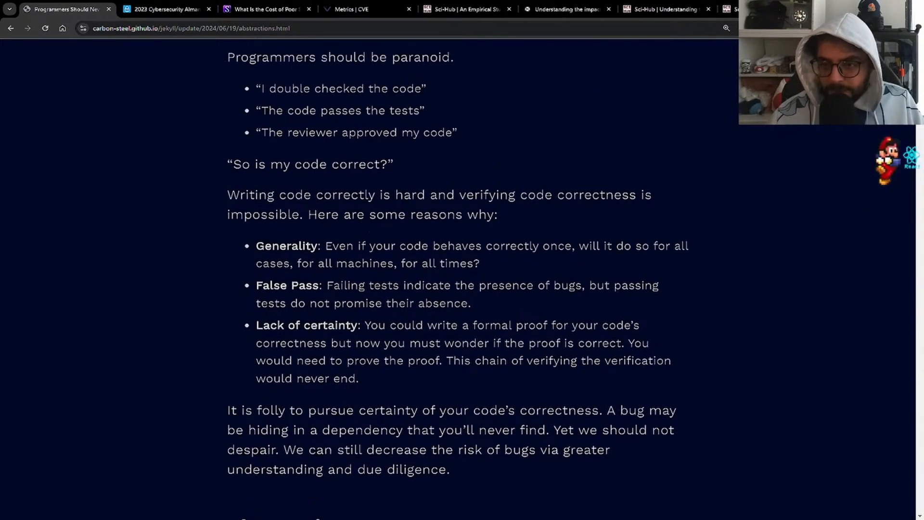
scroll("down", 3)
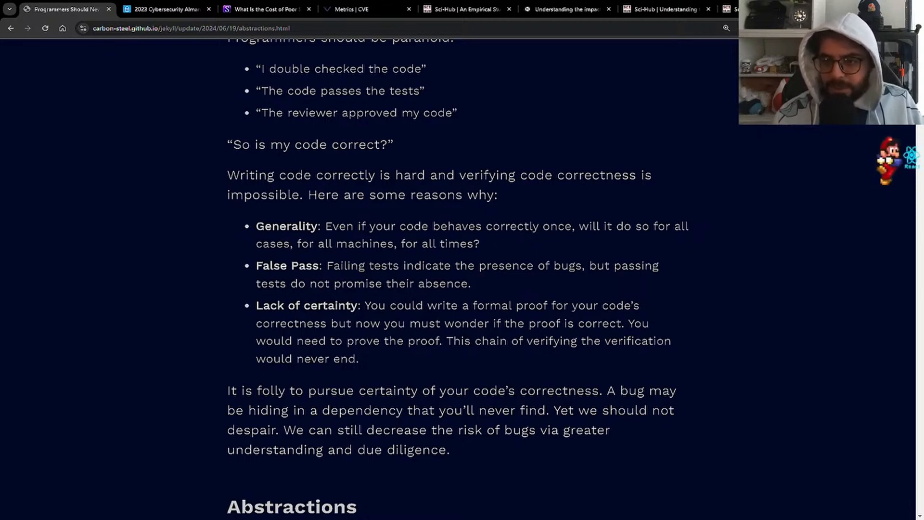
double_click(262, 195)
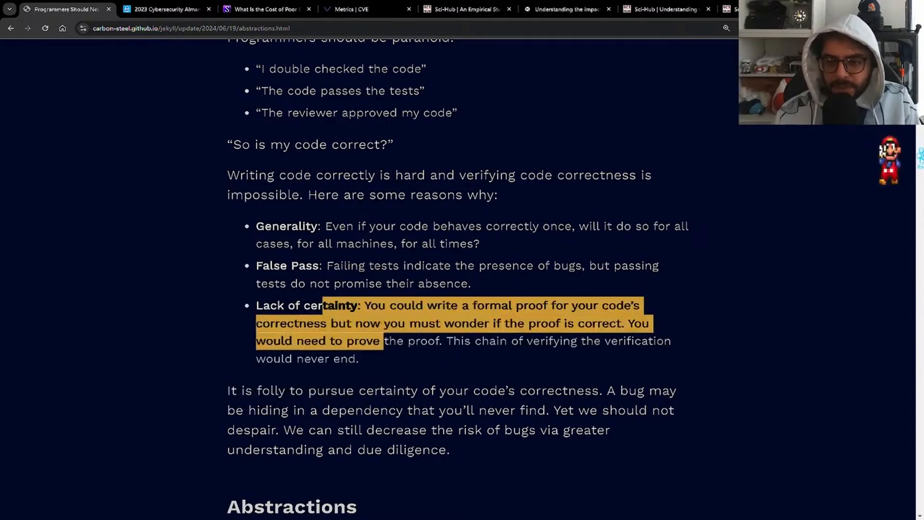
Step: Clear the selection near the paragraph about decreasing the risk of bugs
left_click(321, 305)
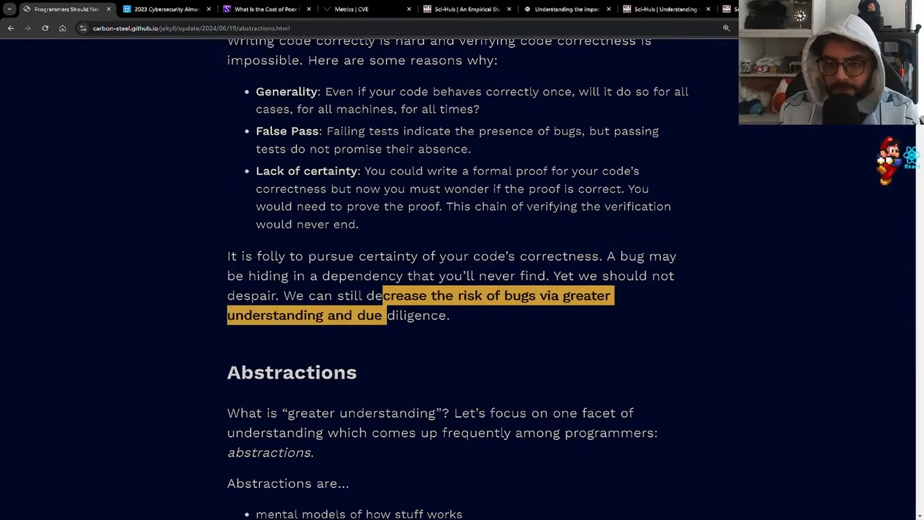
Step: Scroll to the list of what abstractions are and the boxed note on the word
scroll("down", 3)
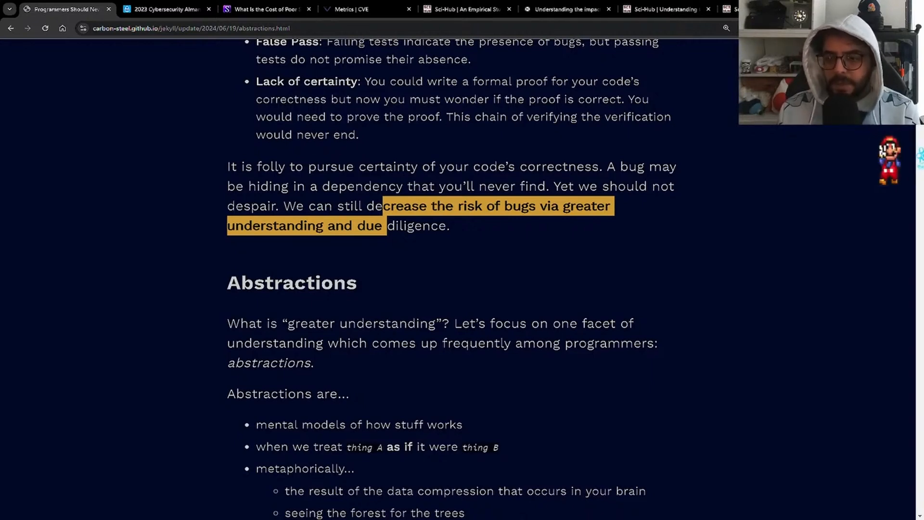
scroll("down", 3)
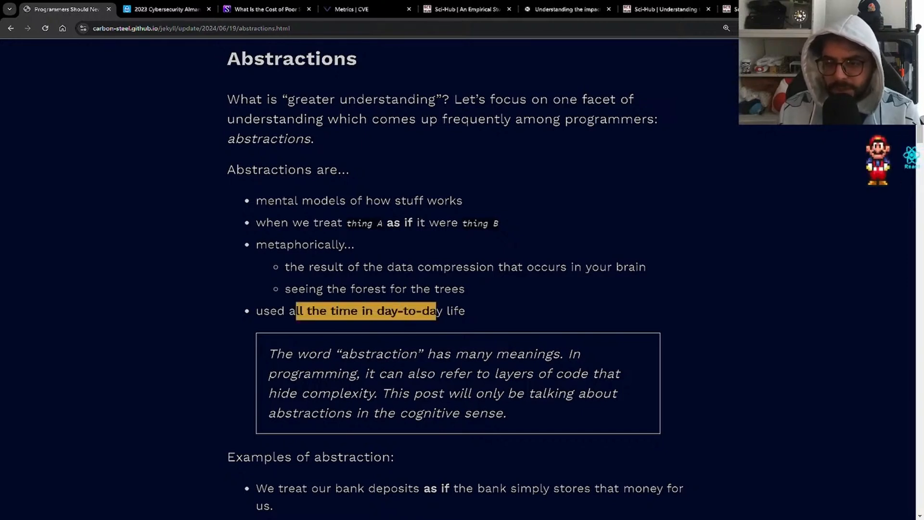
Step: Scroll to the examples of abstraction about bank deposits and time passing equally
scroll("down", 3)
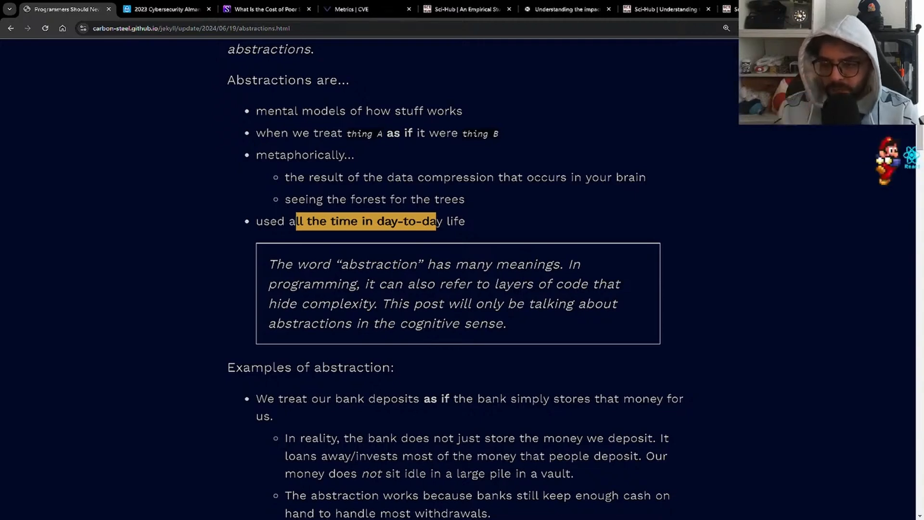
scroll("down", 3)
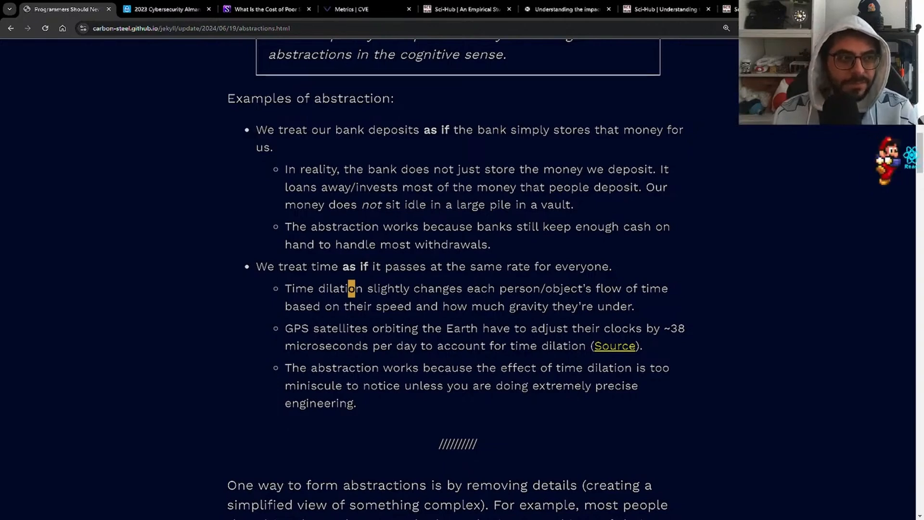
Step: Scroll past the car-driving example to the Basic language features and Portability bullets
scroll("down", 3)
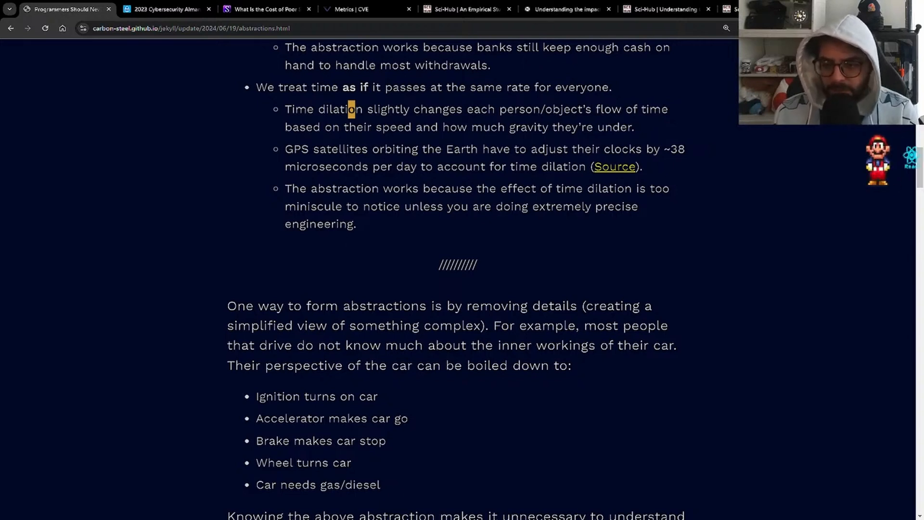
scroll("down", 3)
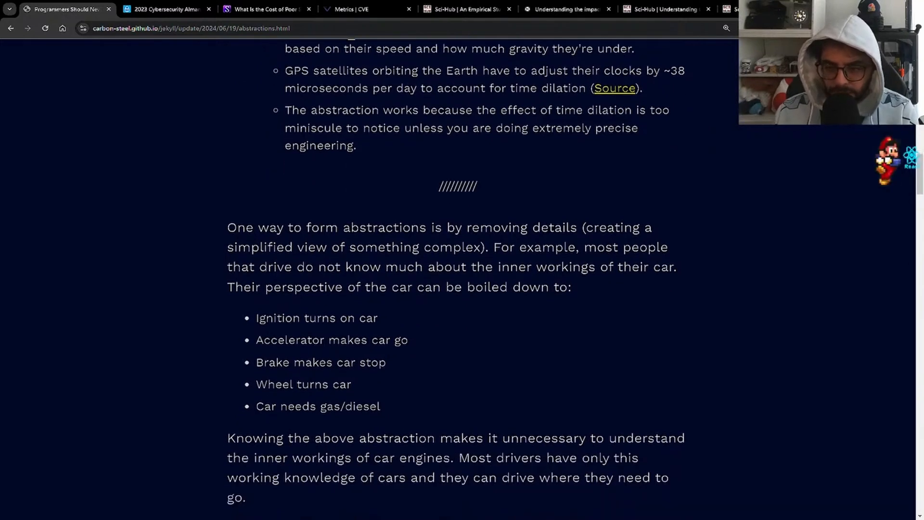
scroll("down", 3)
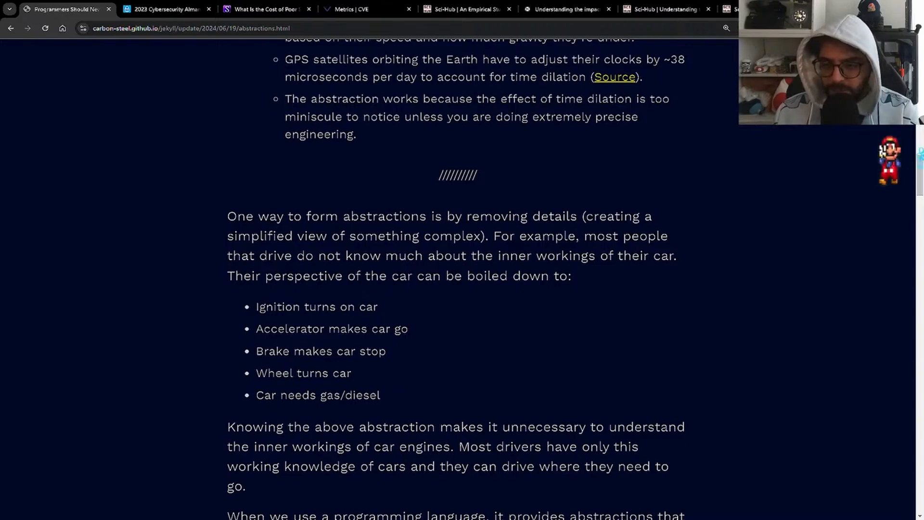
scroll("down", 3)
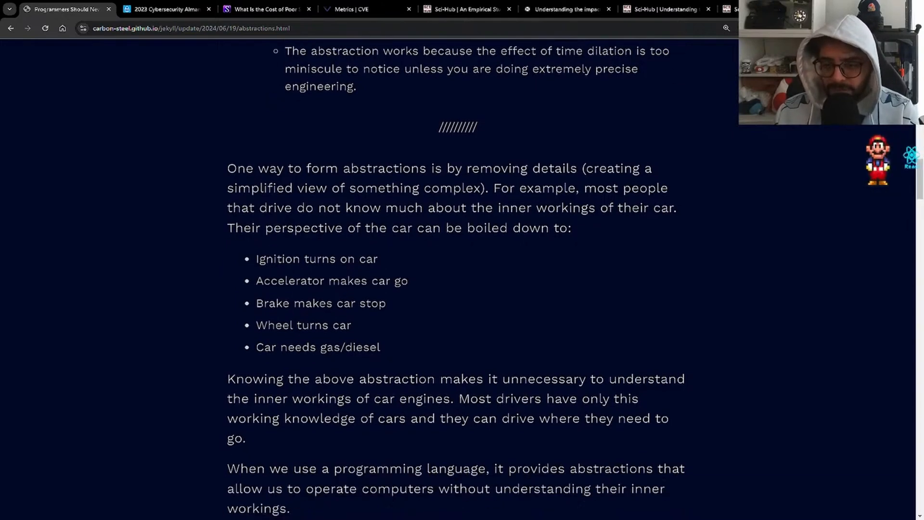
scroll("down", 3)
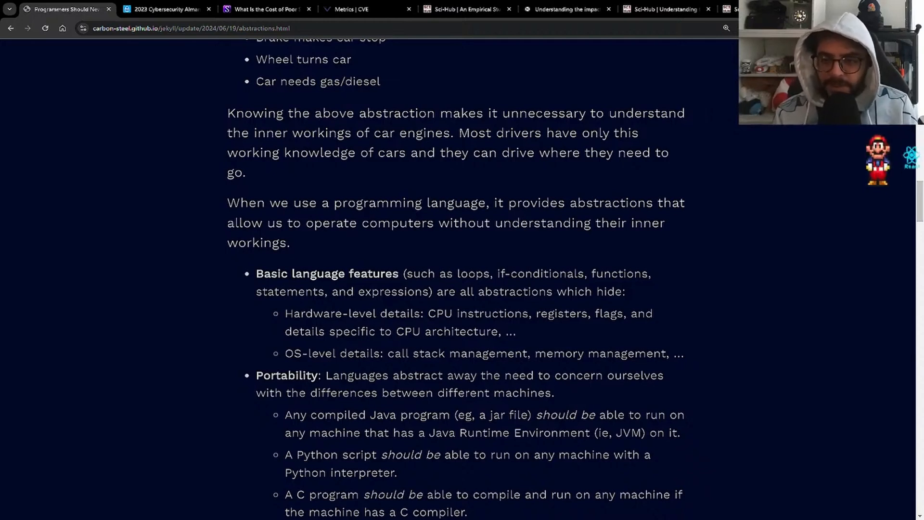
Step: Reread the language-feature and portability examples down to the C compiler bullet
scroll("down", 3)
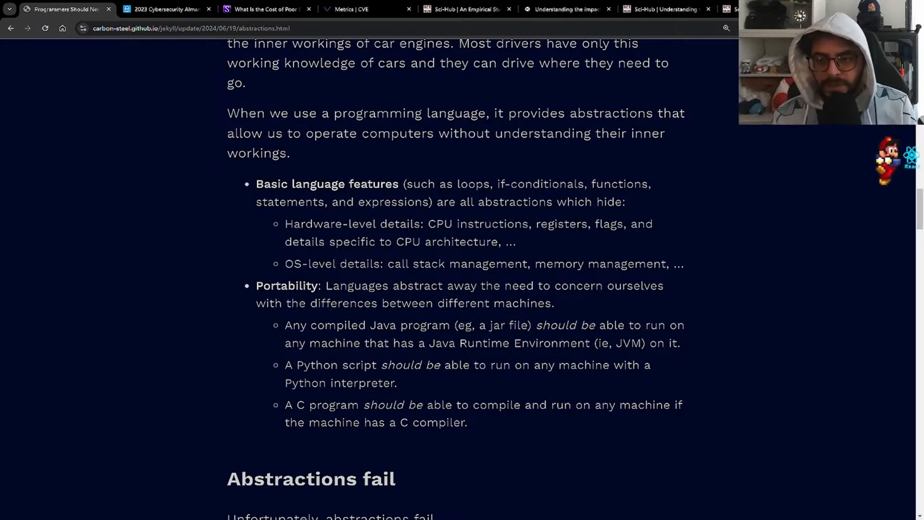
scroll("up", 3)
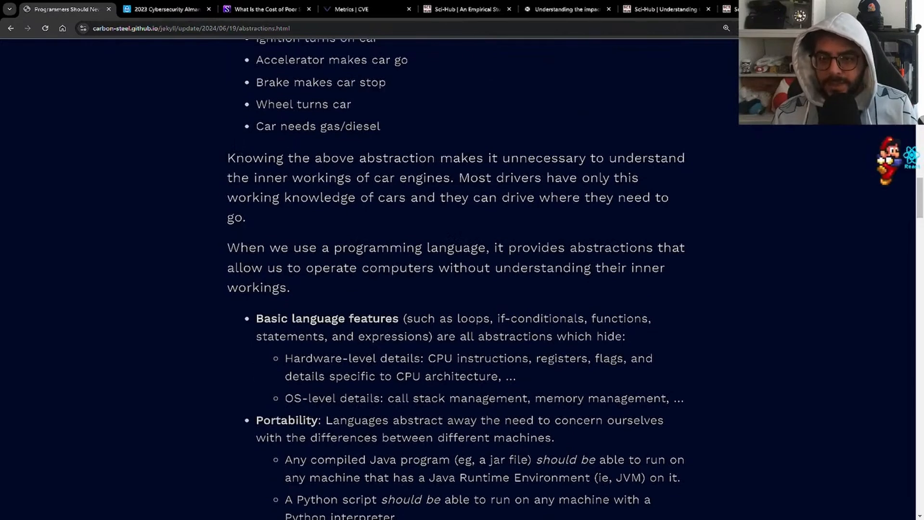
scroll("down", 3)
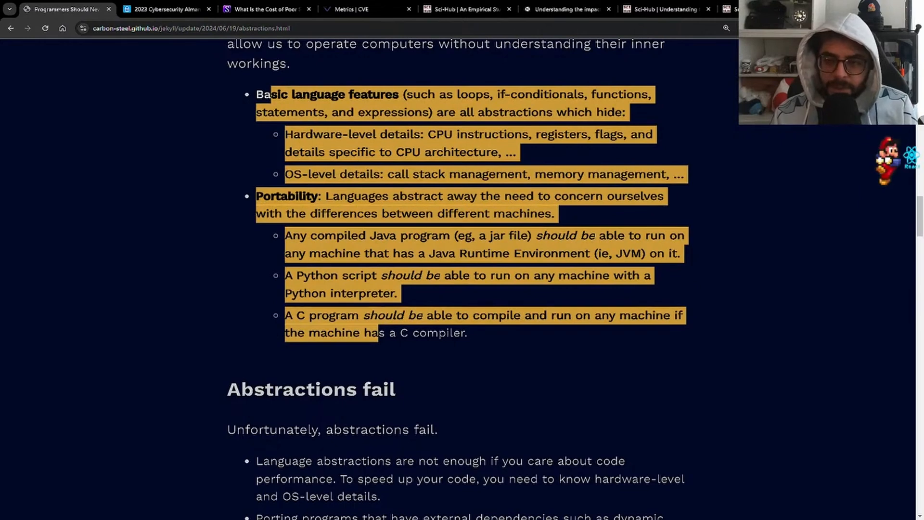
scroll("up", 3)
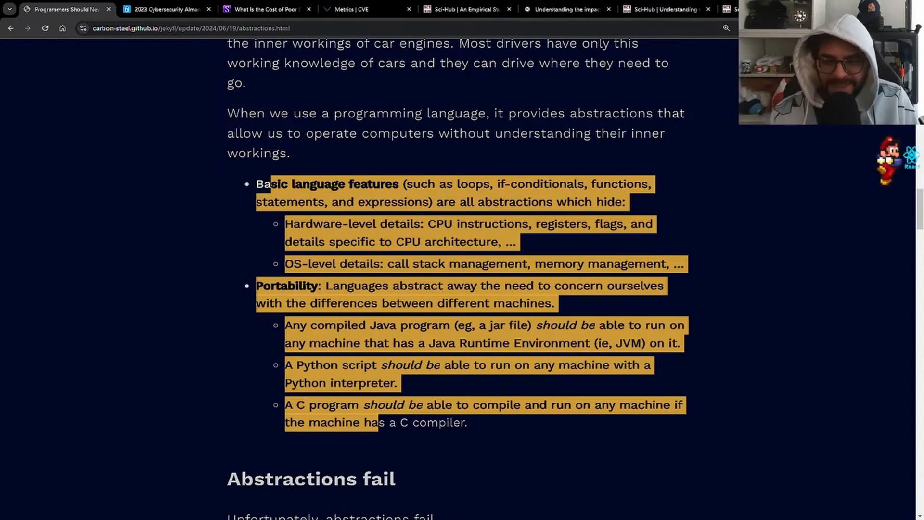
scroll("down", 3)
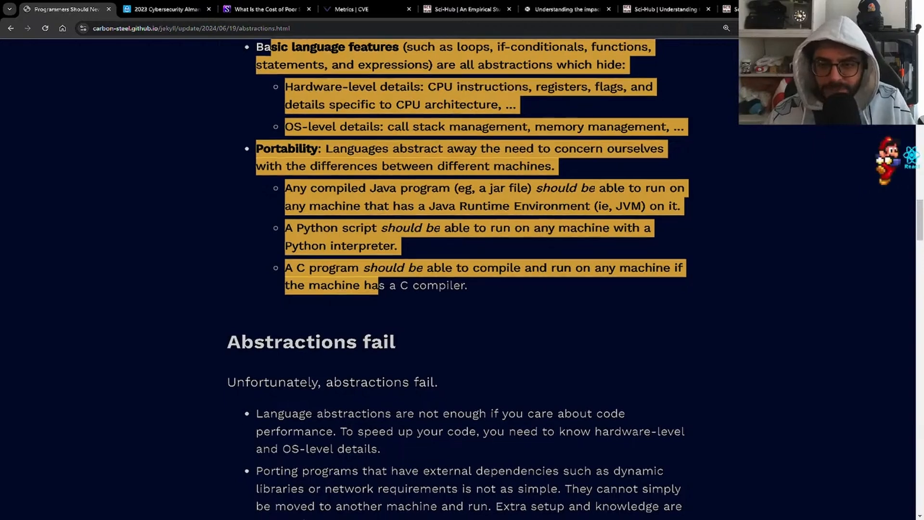
Step: Scroll to the car-owner bullet and Joel Spolsky's Law of Leaky Abstractions quote
scroll("down", 3)
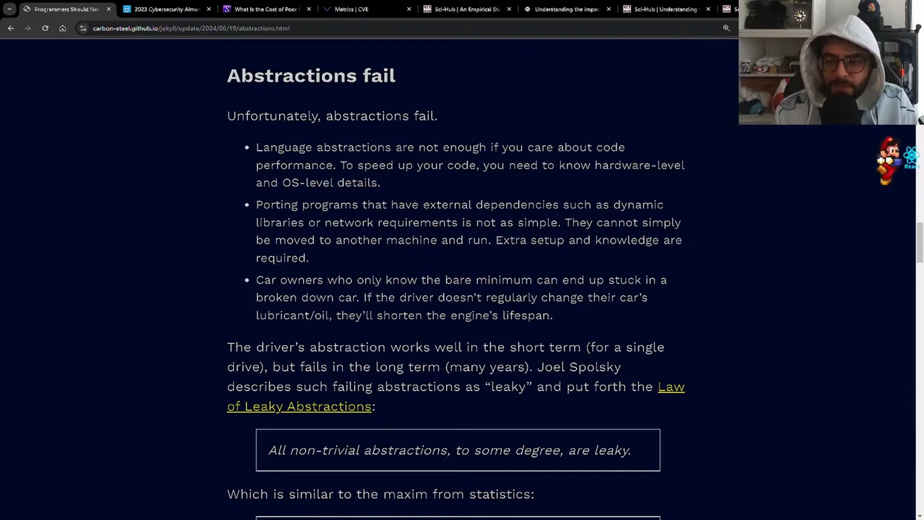
Step: Scroll through the leaky-abstraction examples to the Press X to doubt heading
scroll("down", 3)
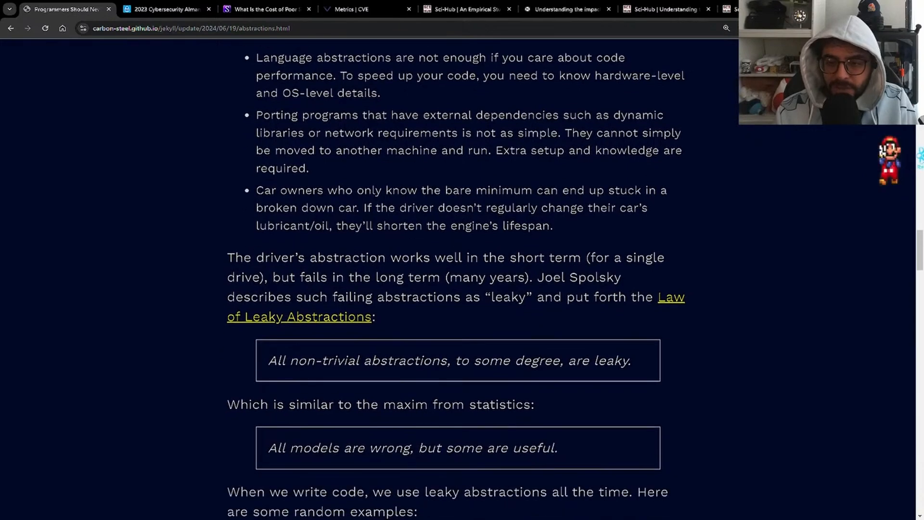
scroll("down", 3)
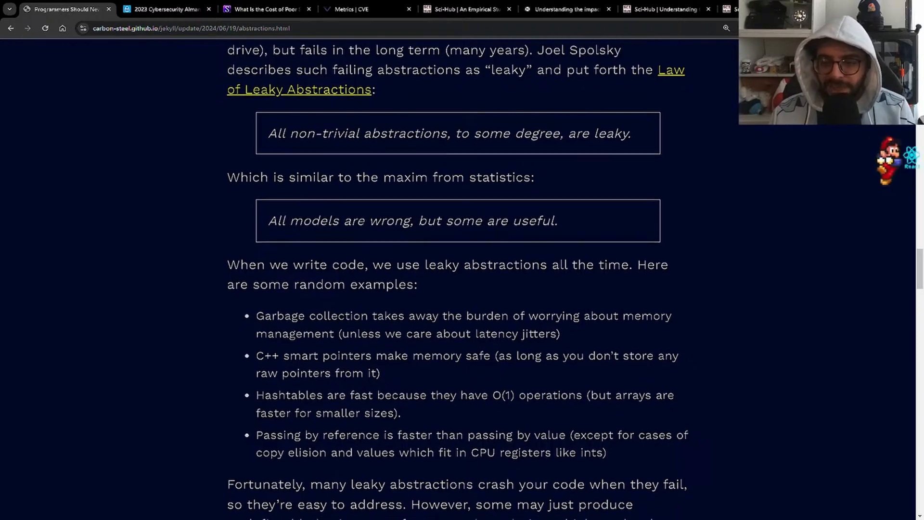
scroll("down", 3)
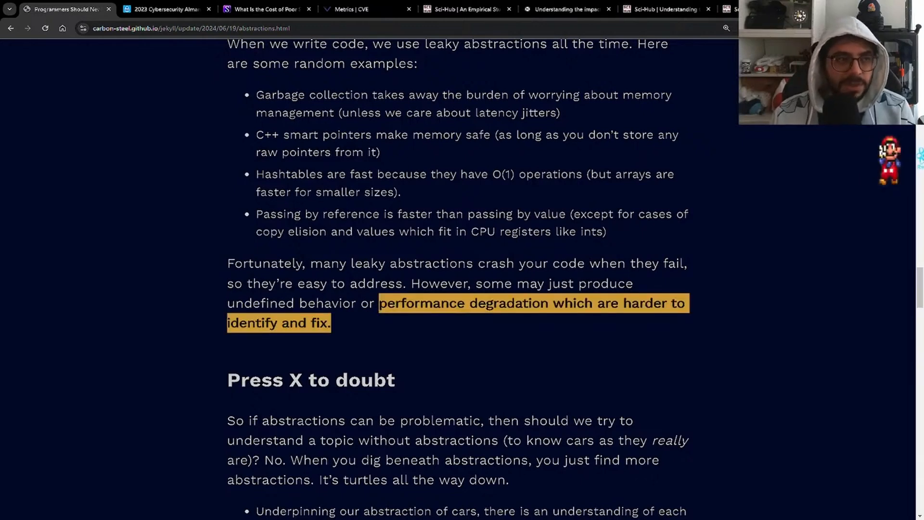
Step: Read through the Press X to doubt section on layers of abstractions to the Trust, but verify heading
scroll("down", 3)
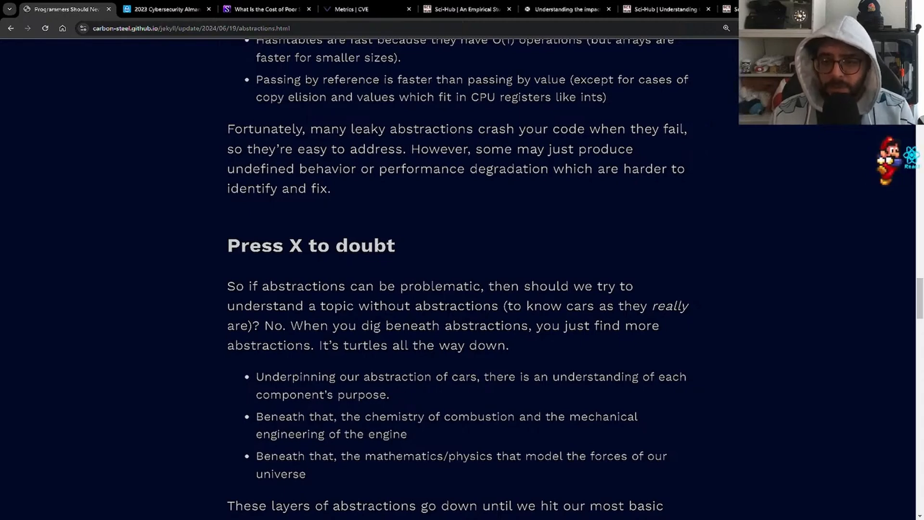
scroll("down", 3)
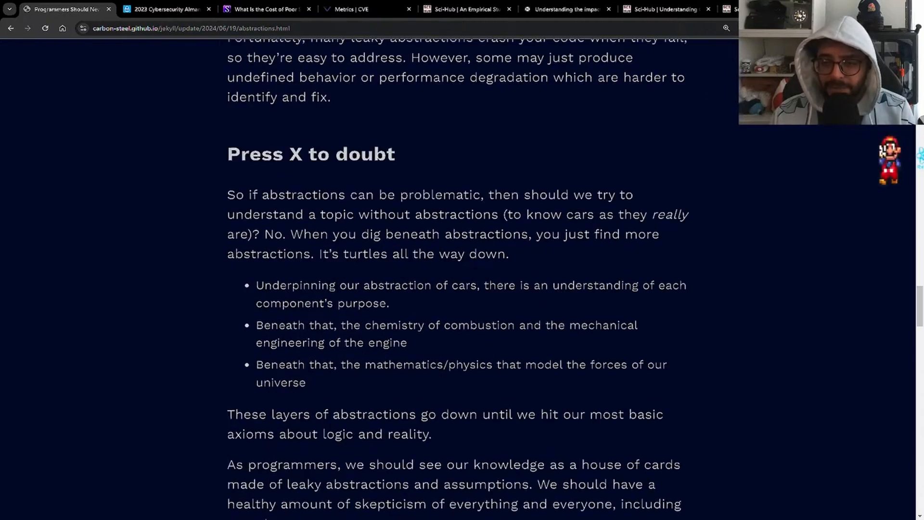
scroll("down", 3)
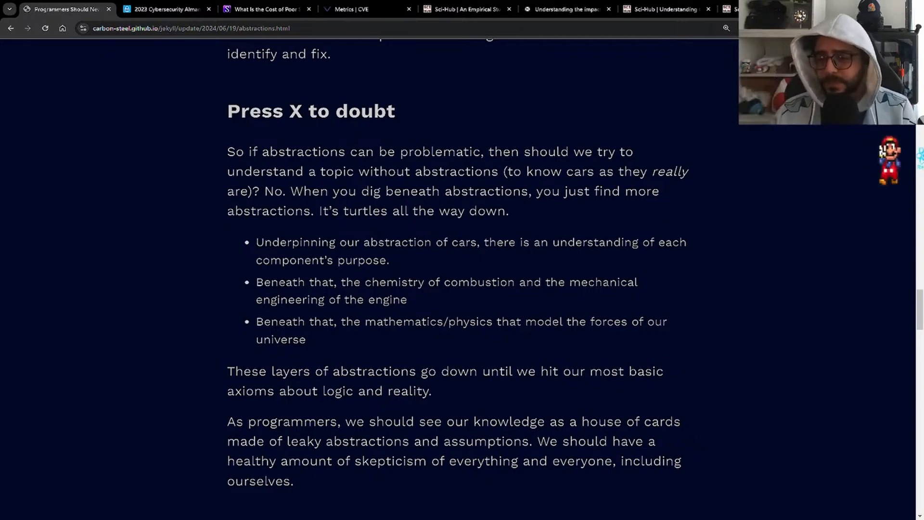
scroll("down", 3)
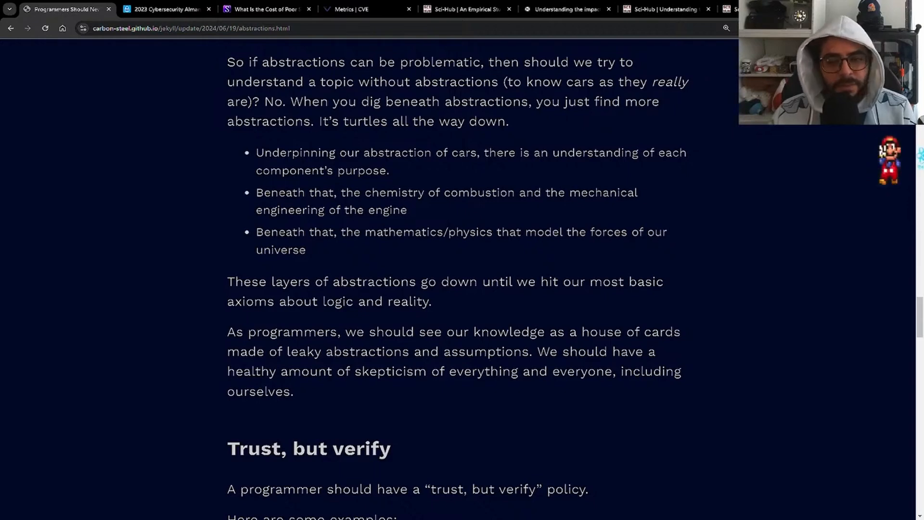
Step: Scroll so the Trust, but verify examples on testing beliefs and measuring impact fill the window
scroll("down", 3)
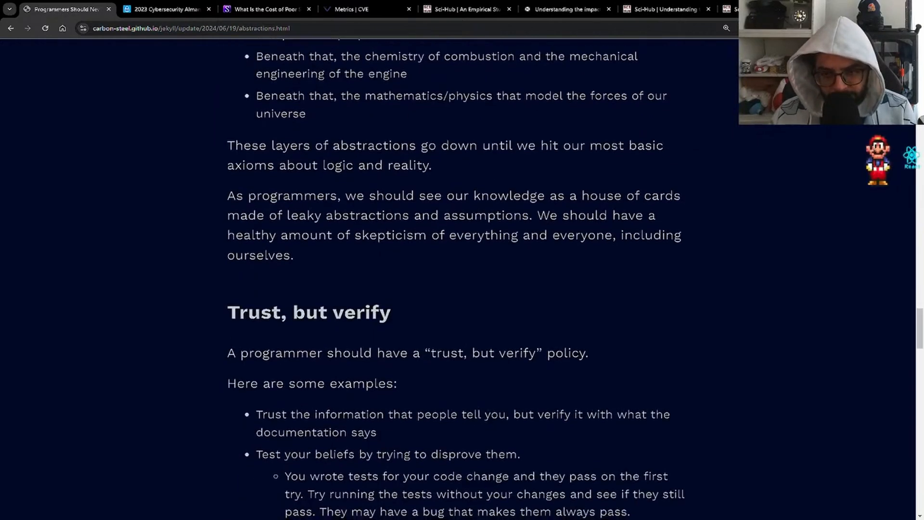
scroll("down", 3)
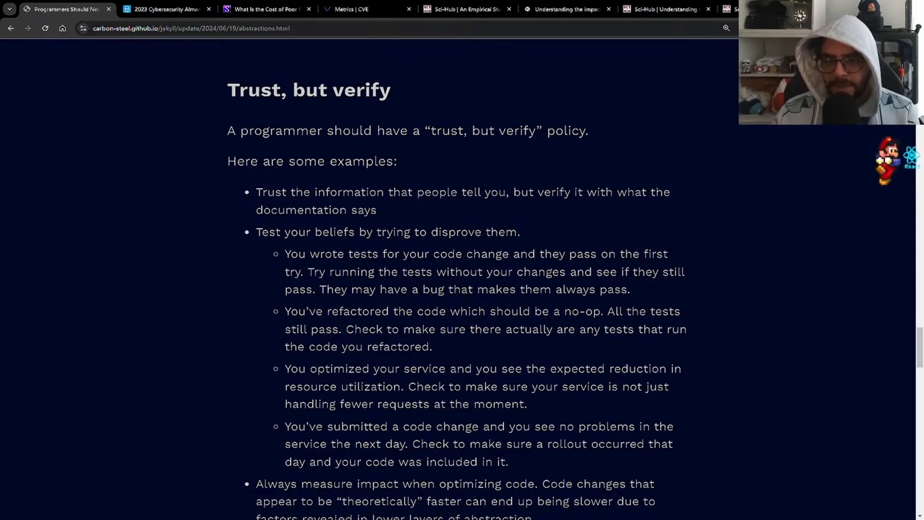
Step: Read the 'Trust, but verify' examples, selecting a passage, then scroll to the 'Beware of unknown unknowns' heading
left_click_drag(280, 191, 377, 210)
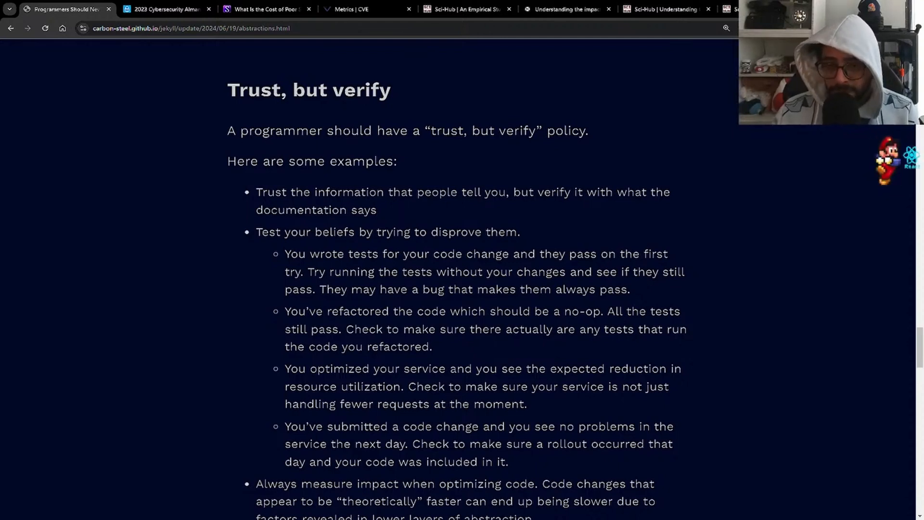
scroll("down", 3)
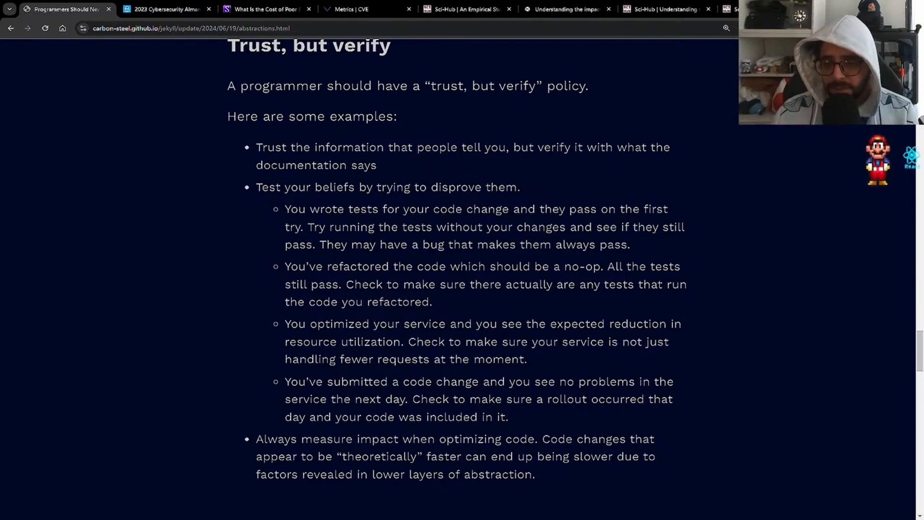
scroll("down", 3)
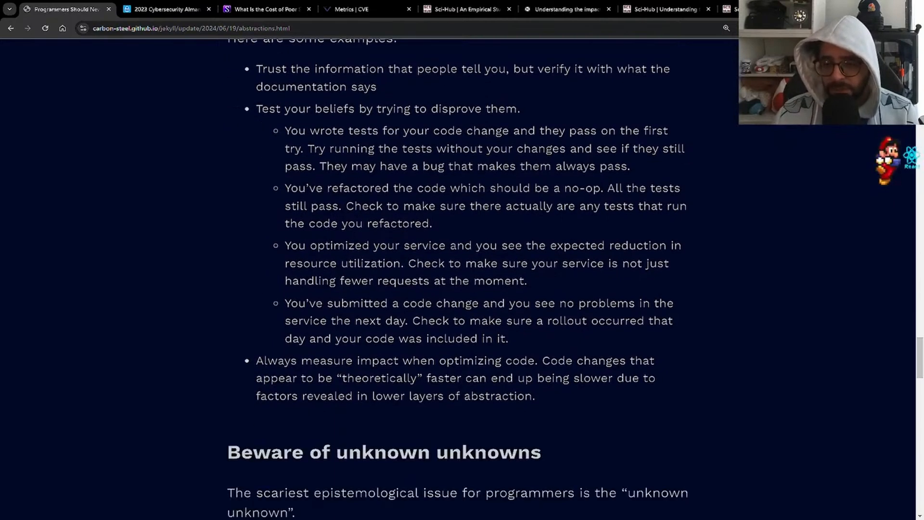
scroll("up", 3)
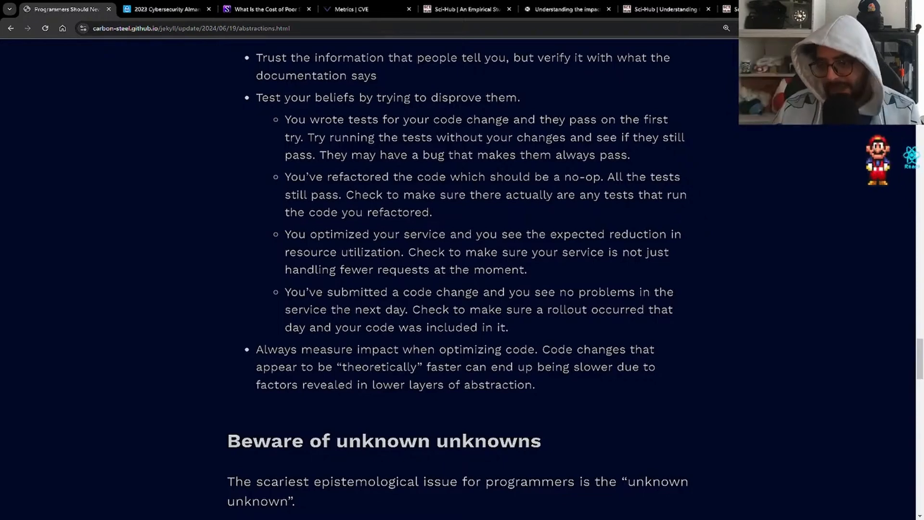
scroll("up", 3)
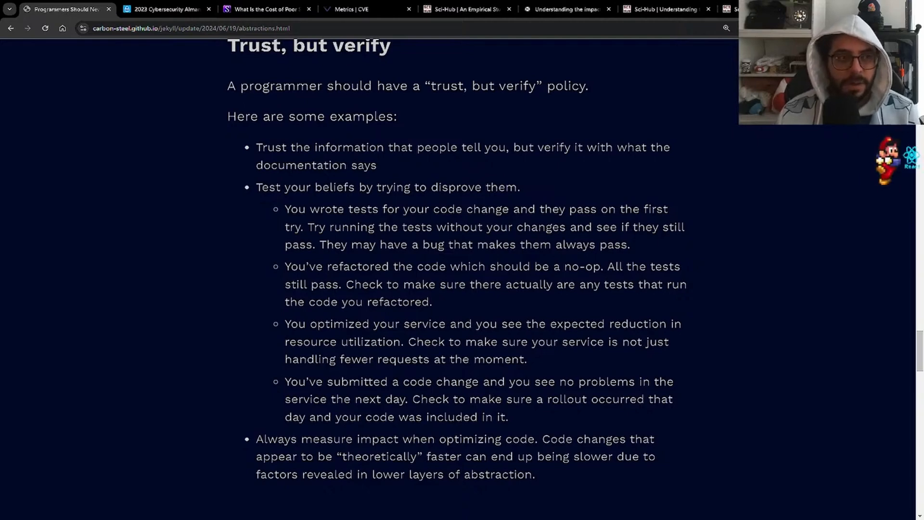
scroll("down", 3)
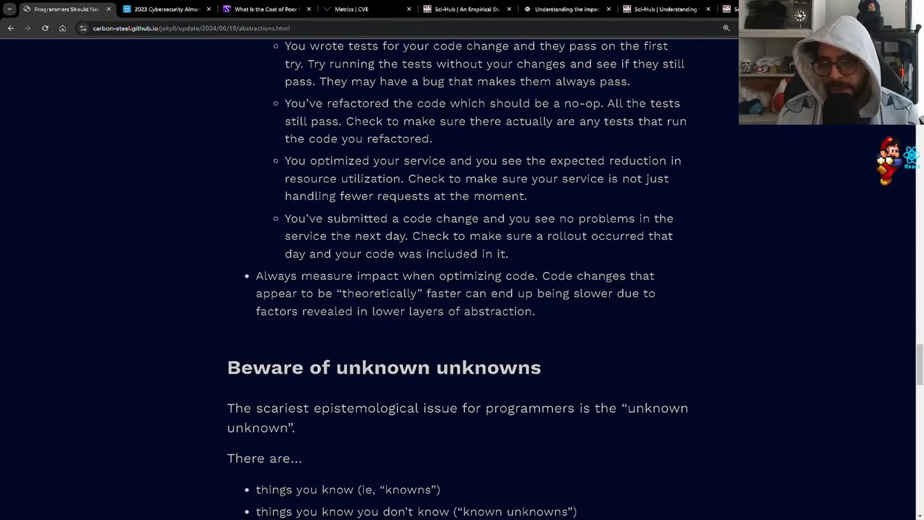
Step: Scroll through the unknown-unknowns examples down to the Java heap size and pitfalls paragraph
scroll("down", 3)
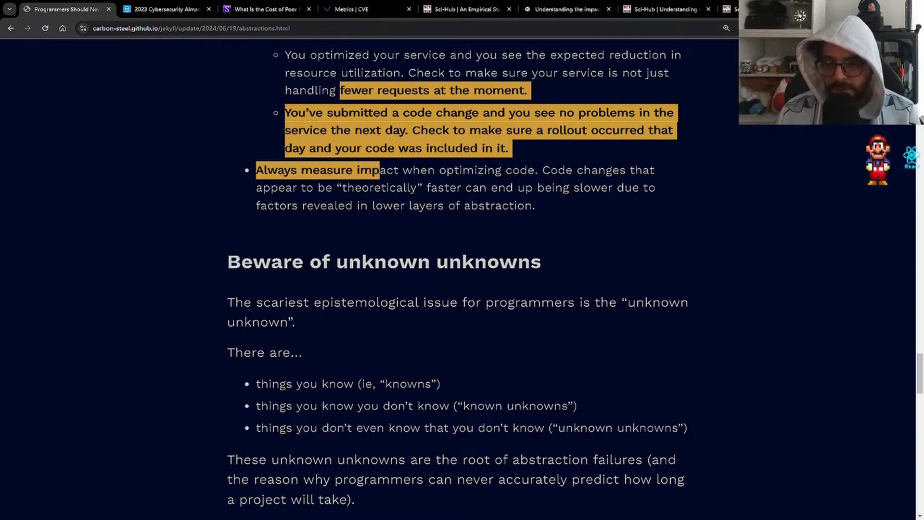
scroll("down", 3)
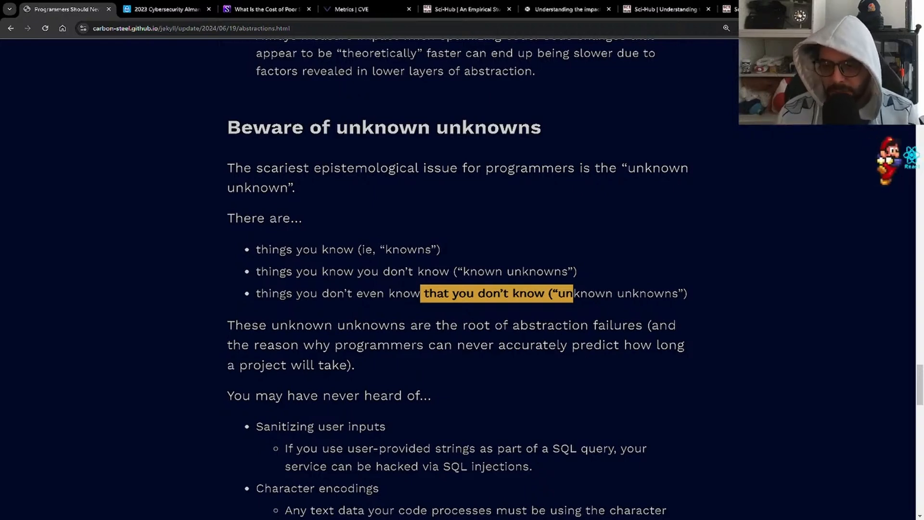
scroll("down", 3)
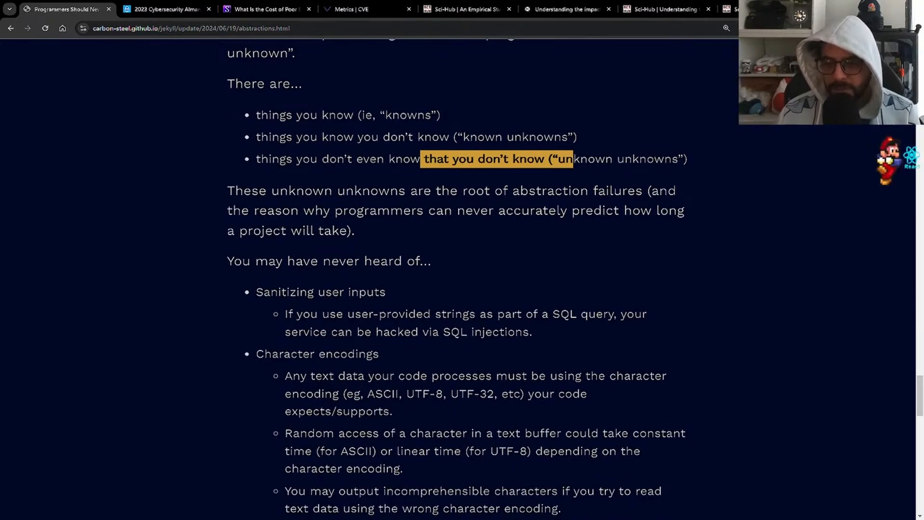
scroll("down", 3)
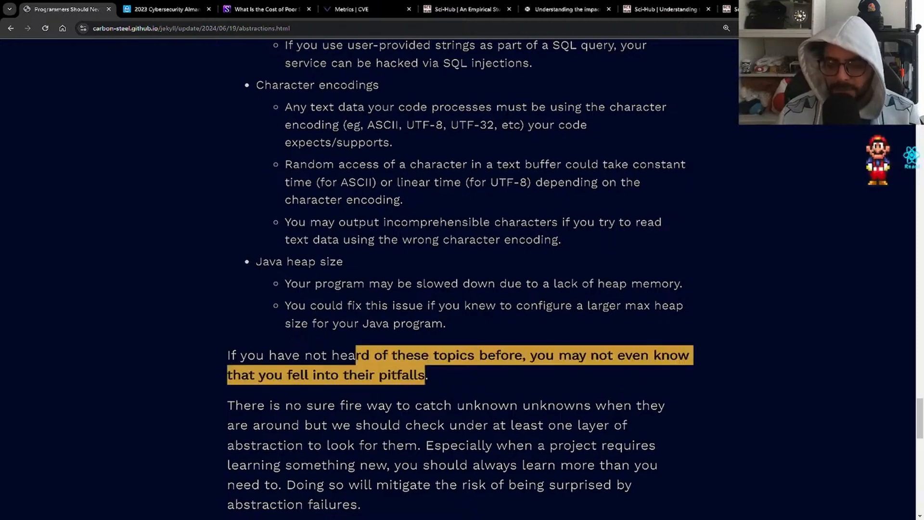
Step: Read the list of ways to learn unfamiliar technology, marking words, until the Conclusion heading appears
scroll("down", 3)
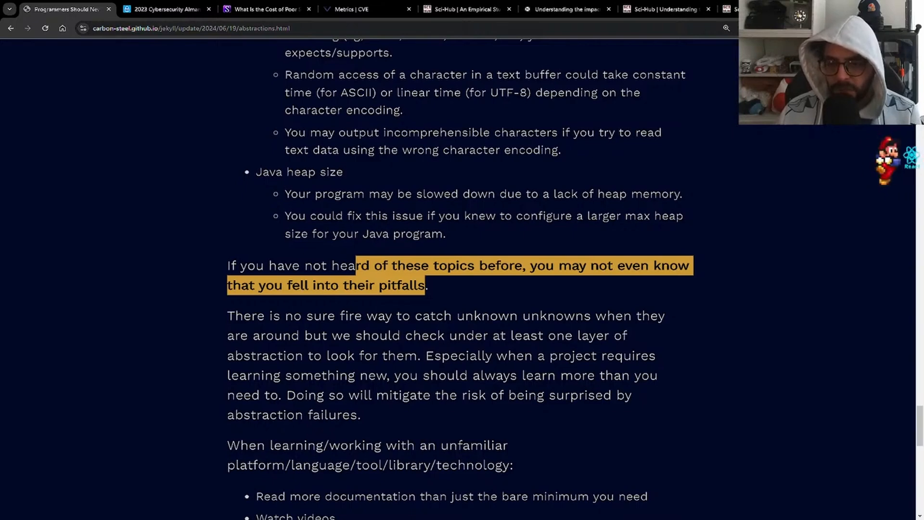
scroll("down", 3)
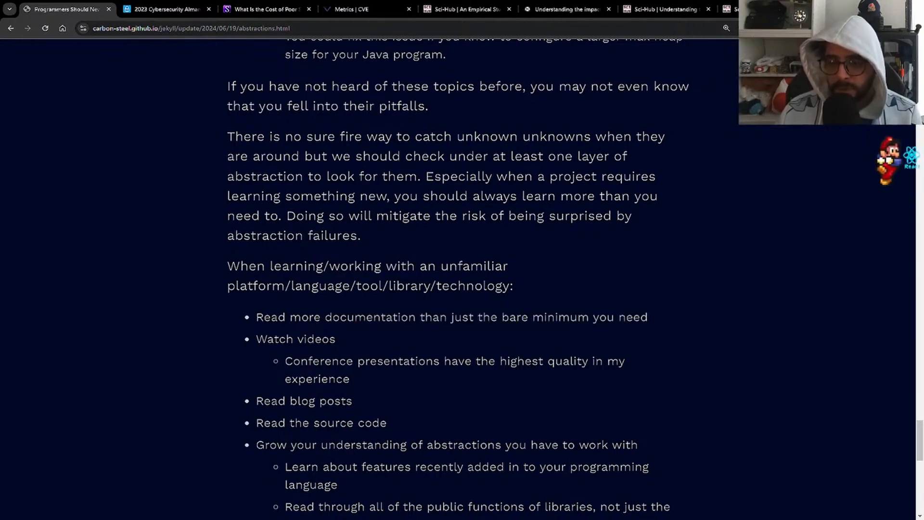
double_click(557, 317)
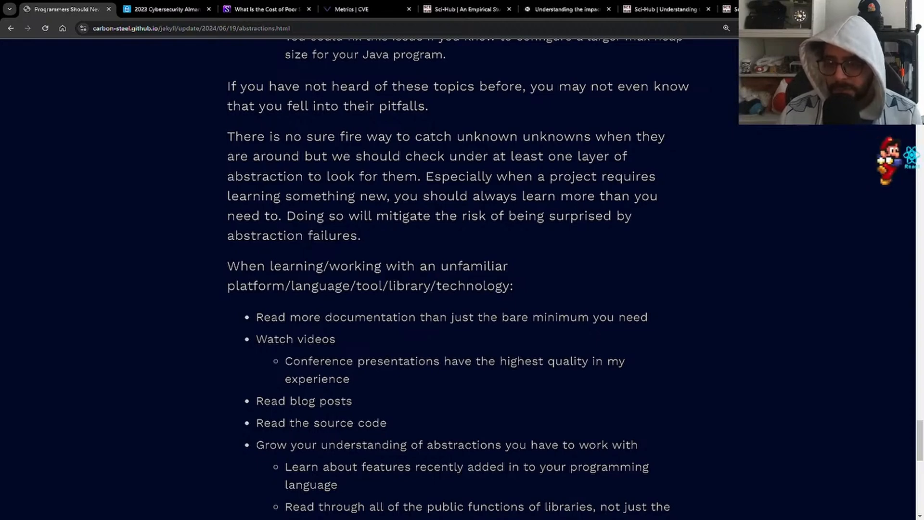
scroll("down", 3)
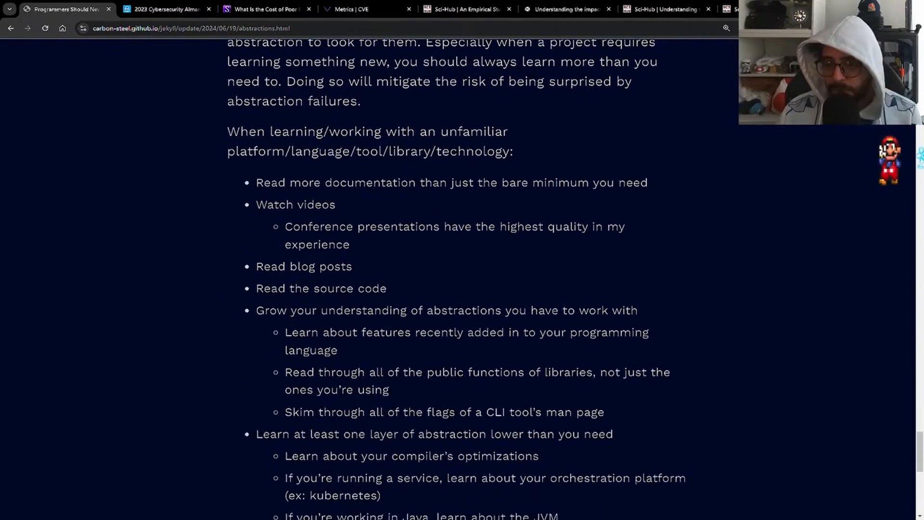
double_click(344, 288)
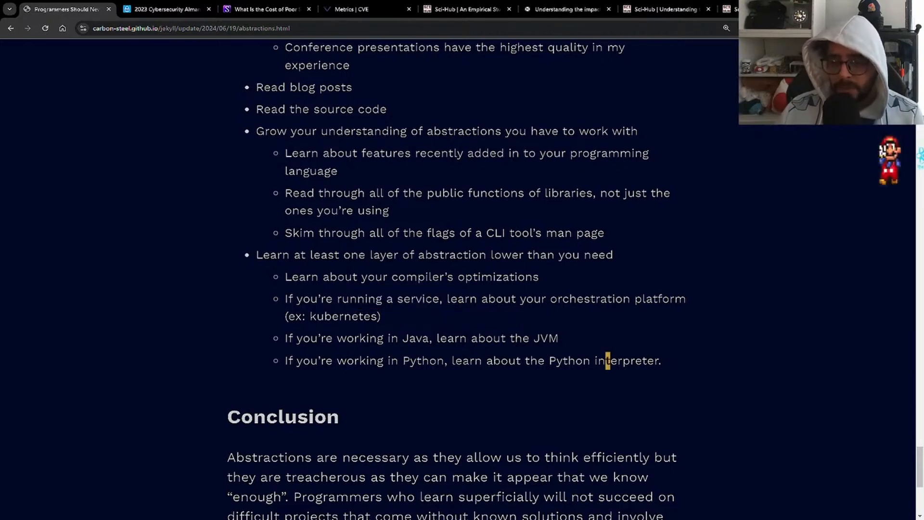
Step: Scroll the page back to the 'Beware of unknown unknowns' heading and its knowns list
scroll("down", 3)
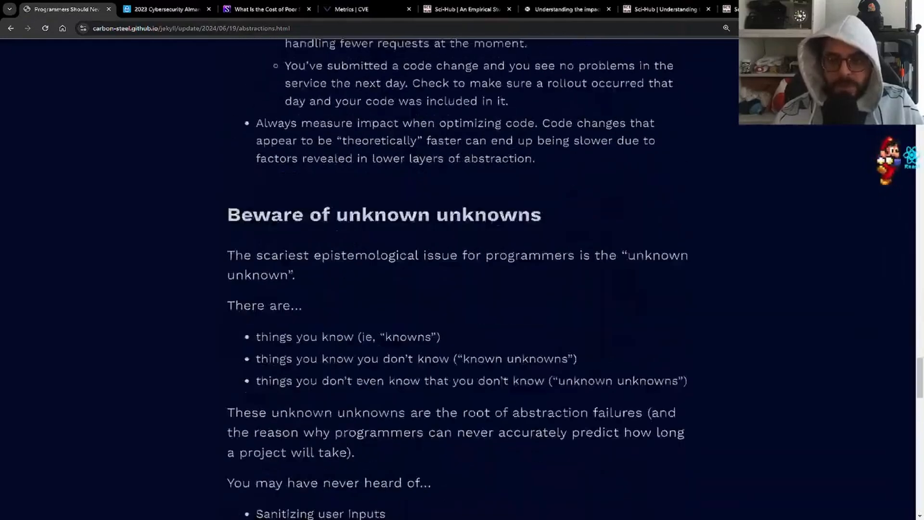
Step: Read the Conclusion, then scroll back up to the article title, author and opening quotes
scroll("down", 3)
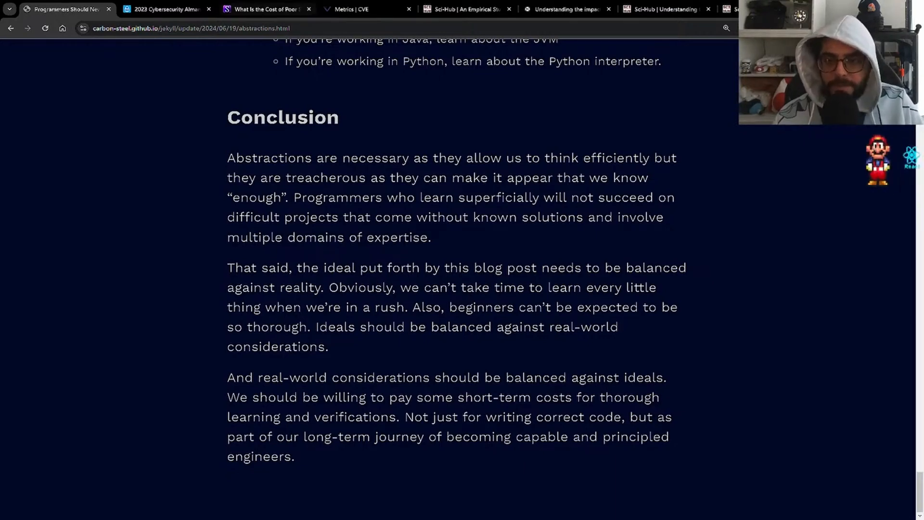
scroll("up", 3)
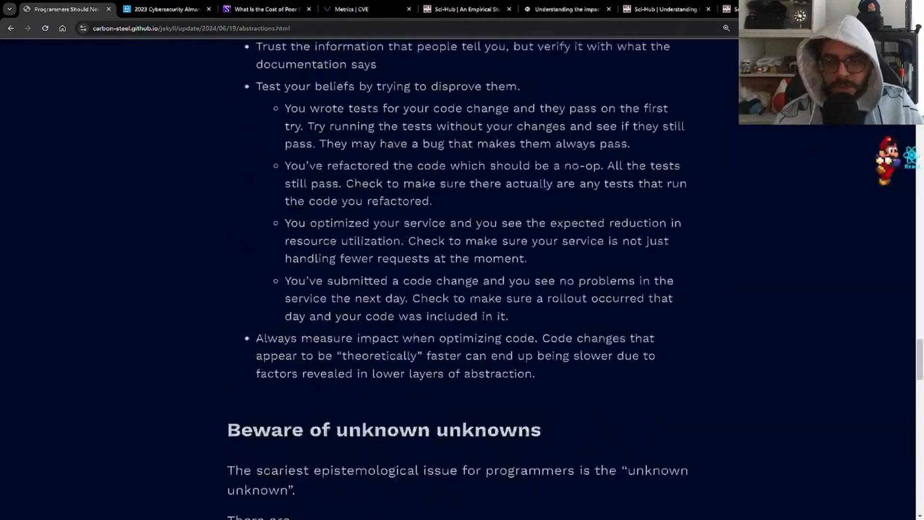
scroll("down", 3)
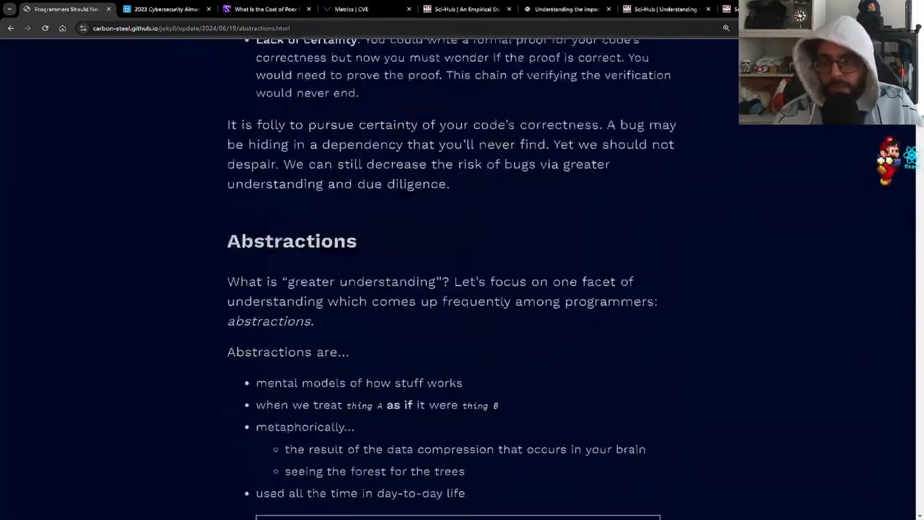
scroll("up", 3)
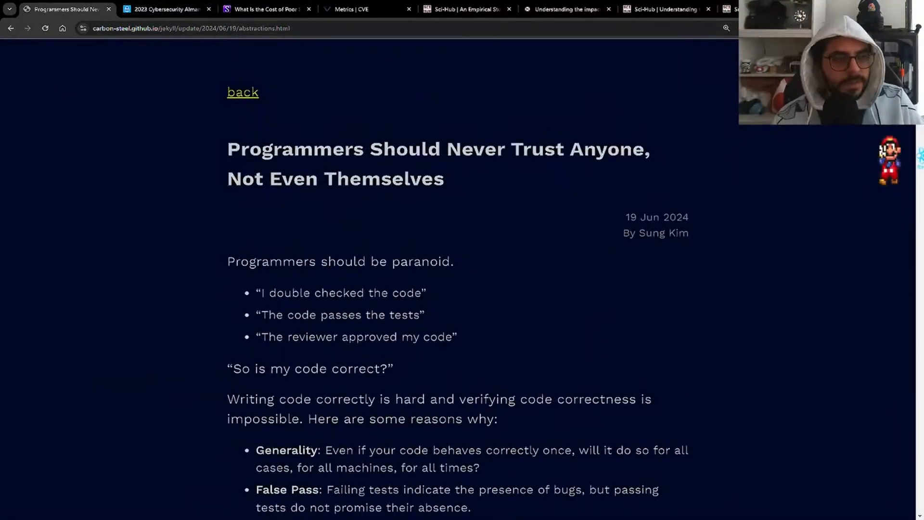